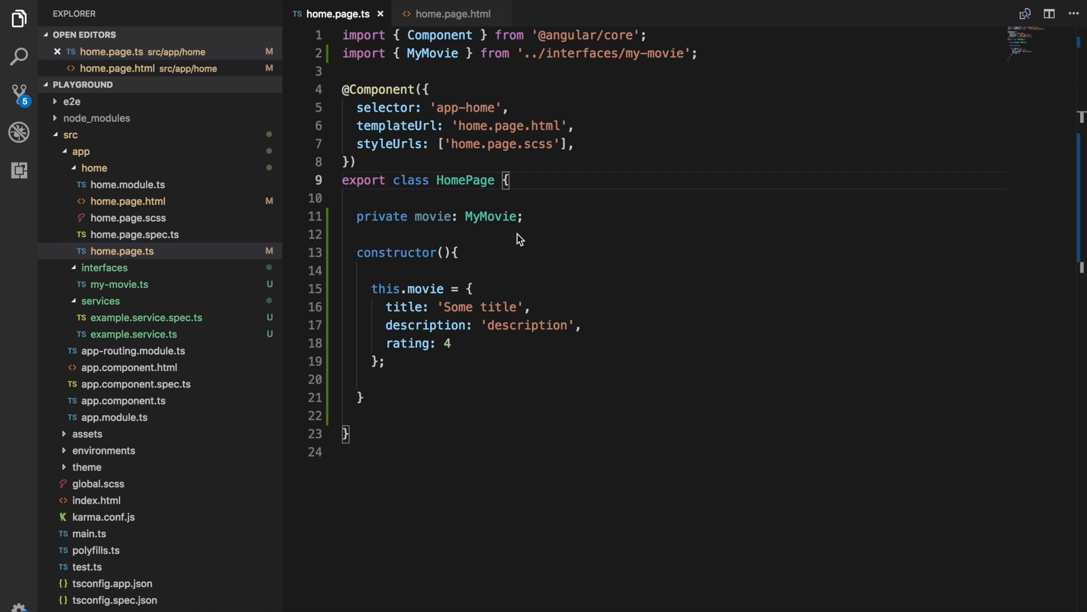
mouse_move(503, 292)
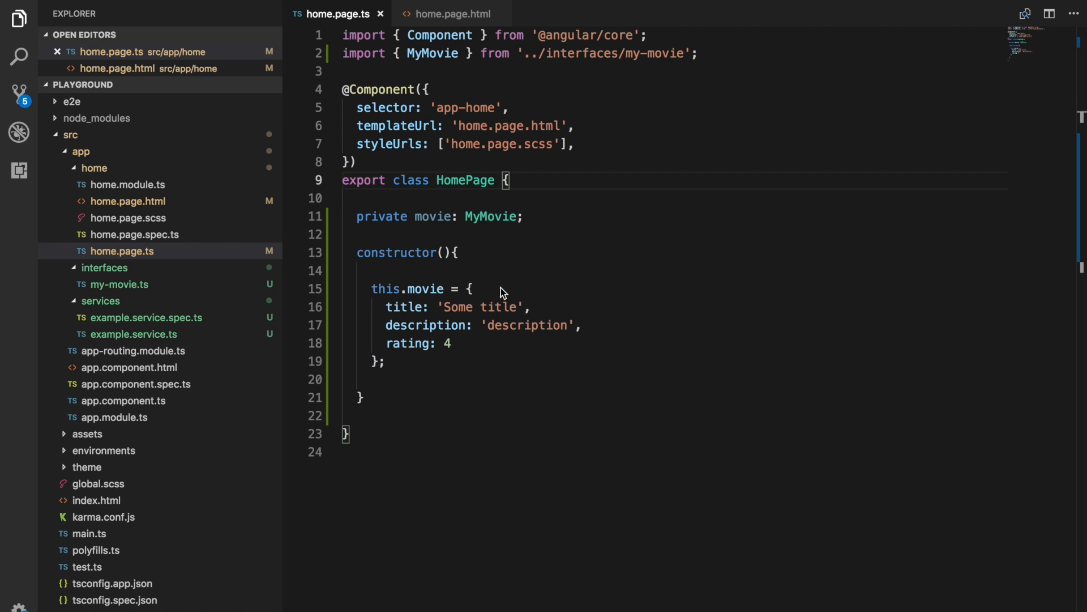
mouse_move(450, 347)
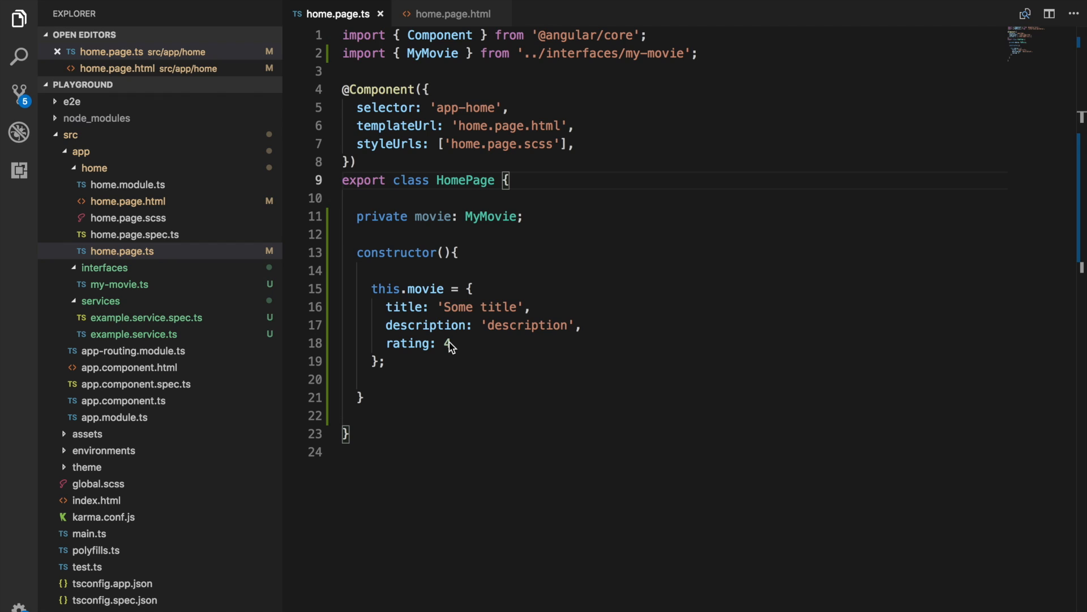
mouse_move(501, 270)
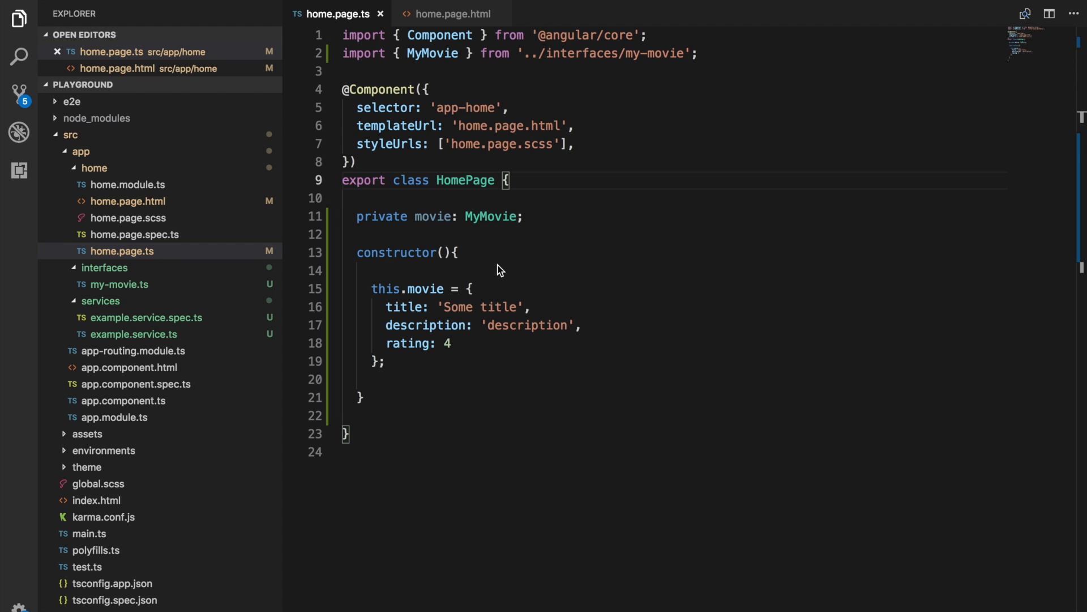
mouse_move(462, 37)
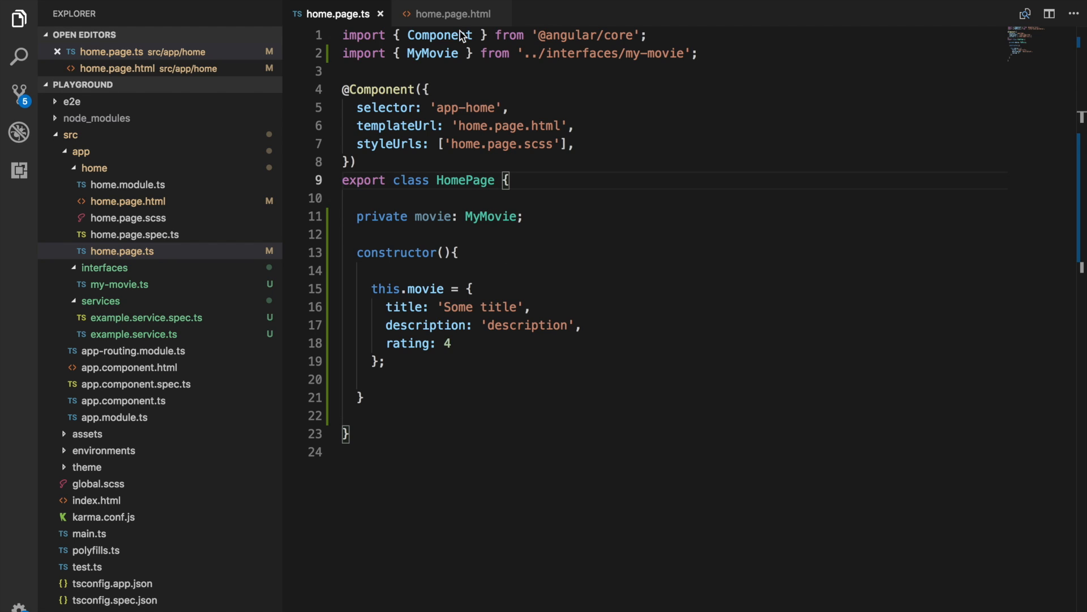
Add <div *ngFor="let item of movie"> inside ion-content of home.page.html
left_click(452, 14)
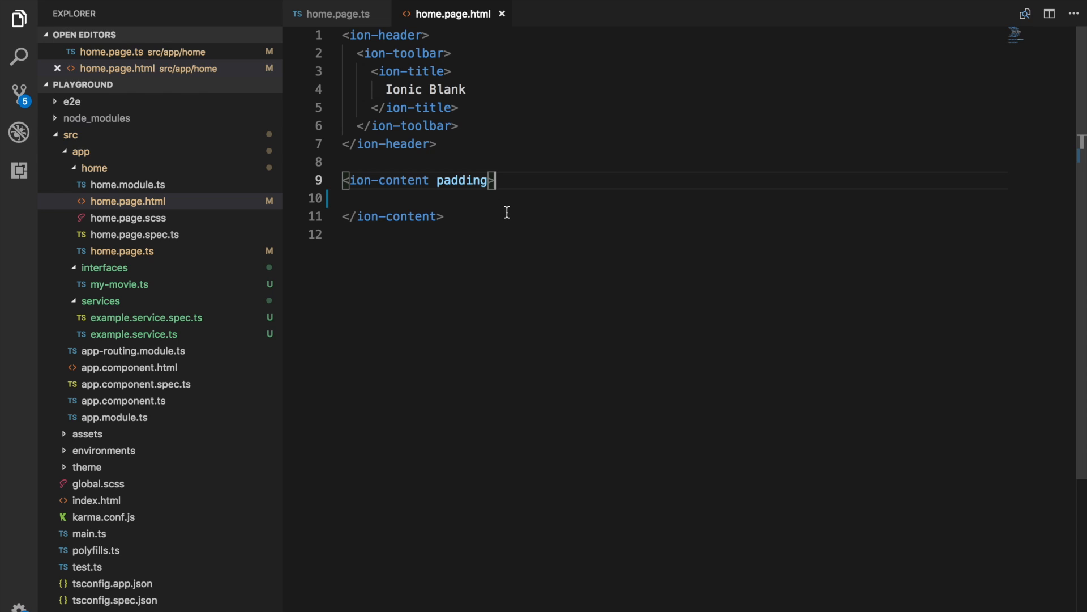
left_click(344, 197)
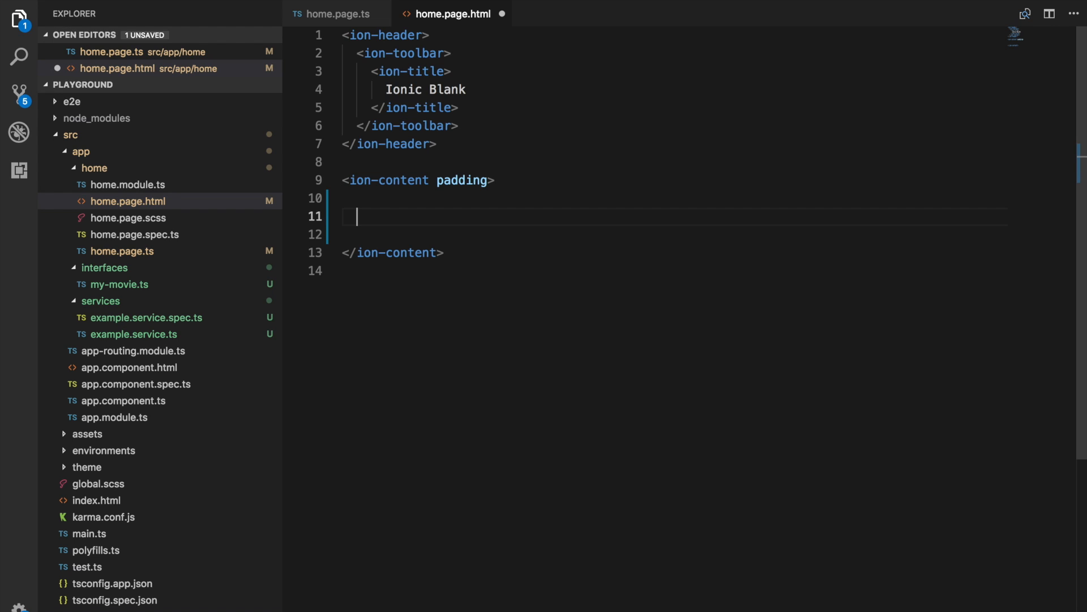
type("<div")
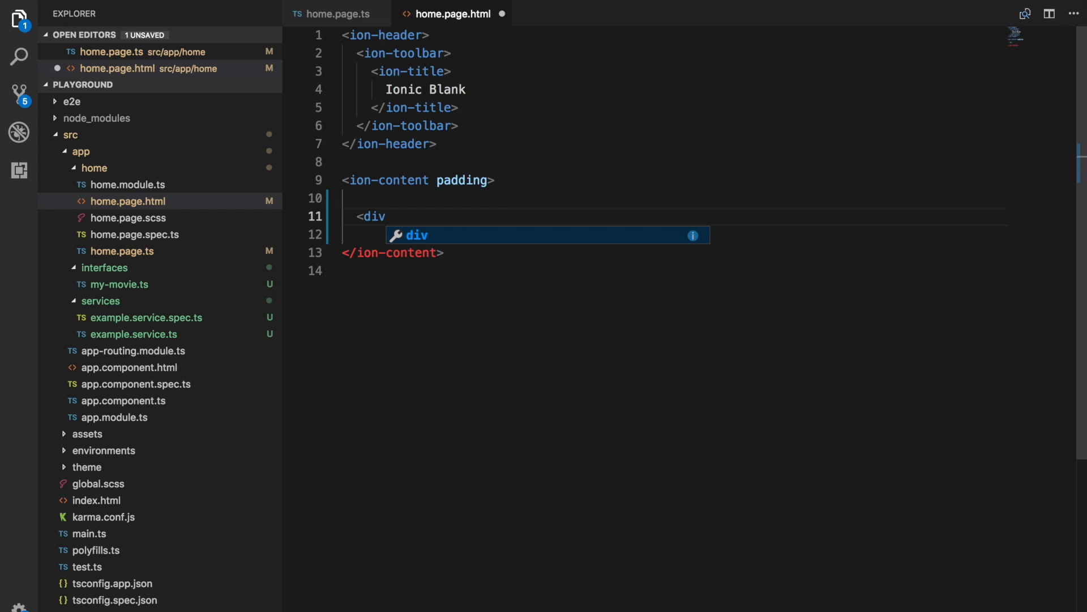
type("*ngFor=\"let item of")
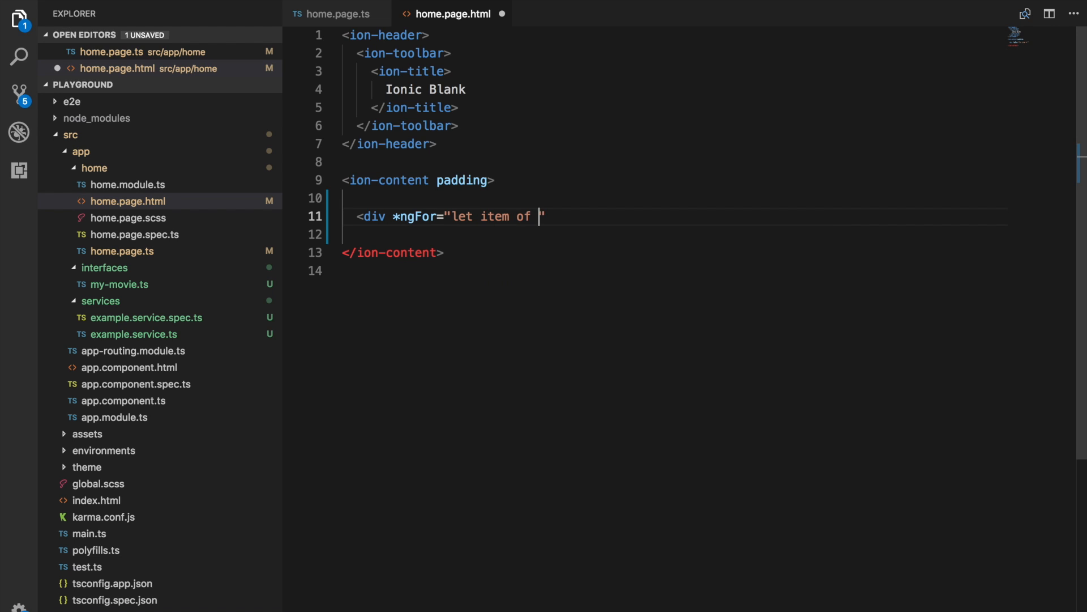
type("movie\">")
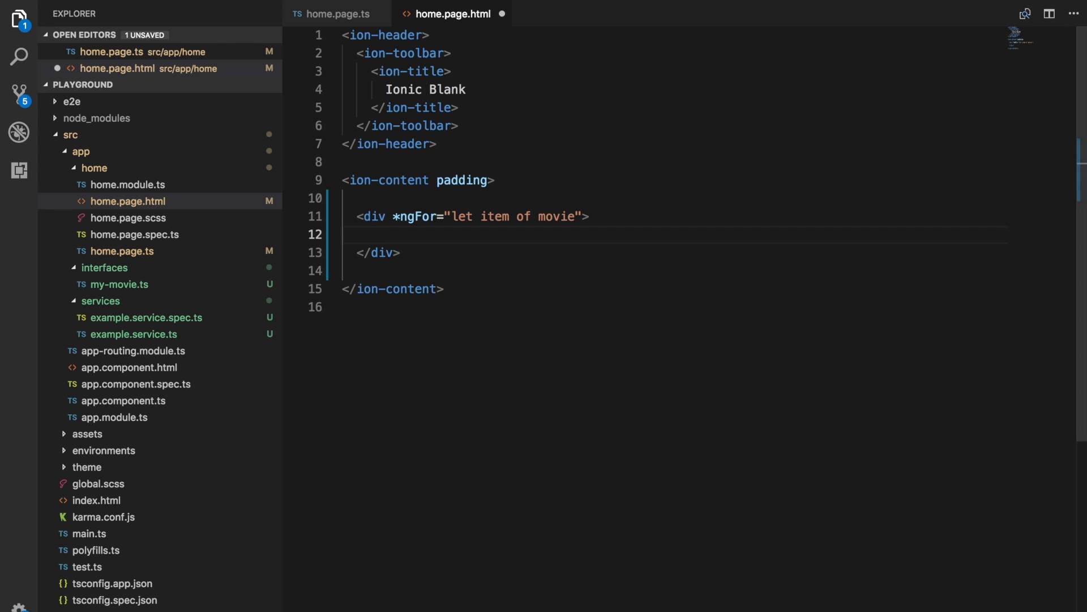
Check the movie object's three properties in the component, then render {{ item }} in the div
left_click(335, 13)
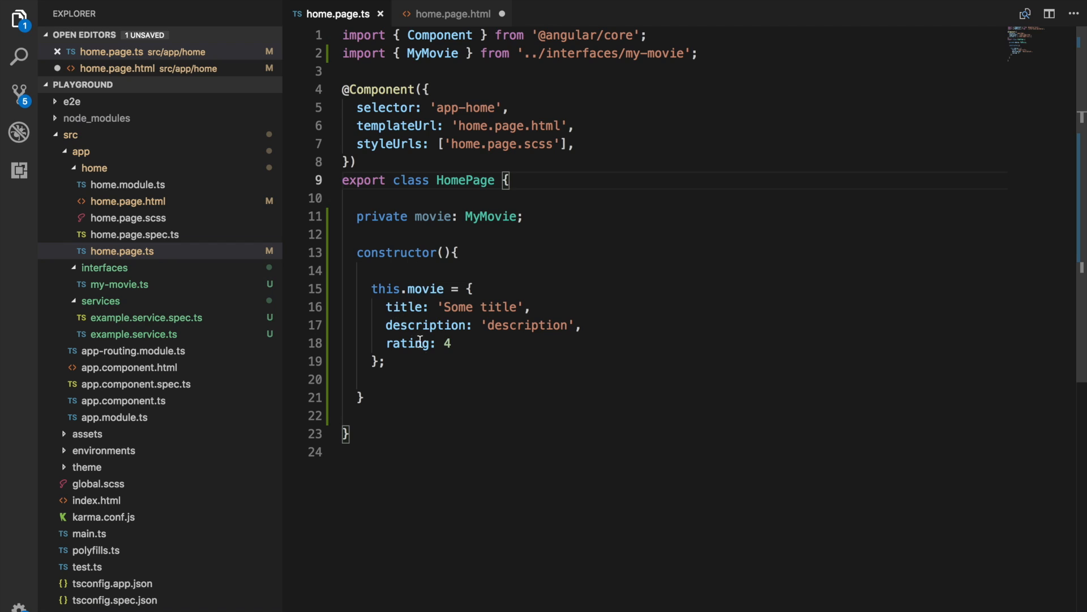
mouse_move(510, 114)
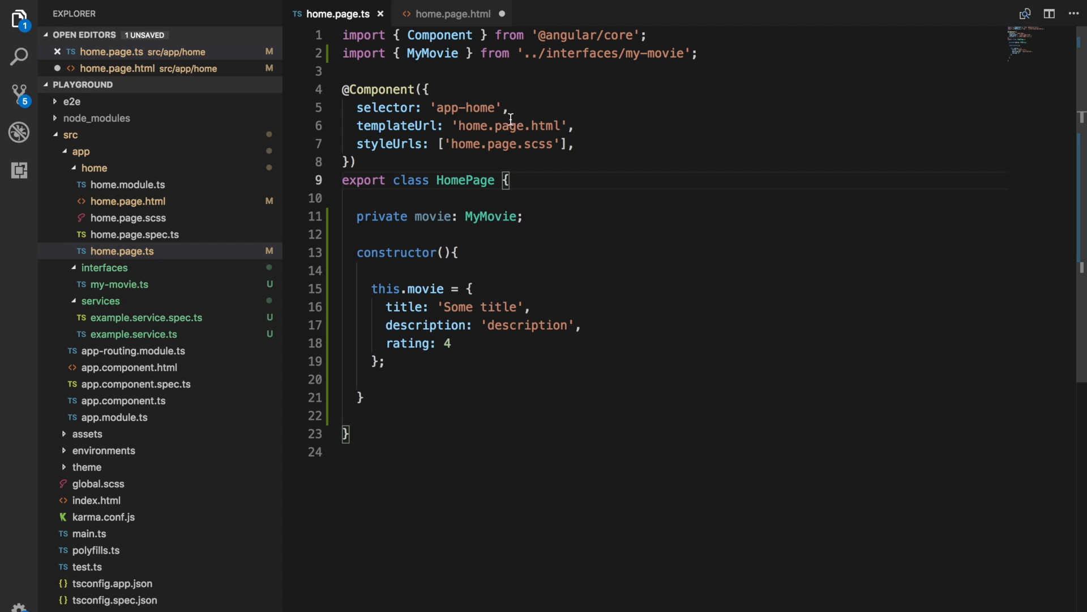
left_click(419, 253)
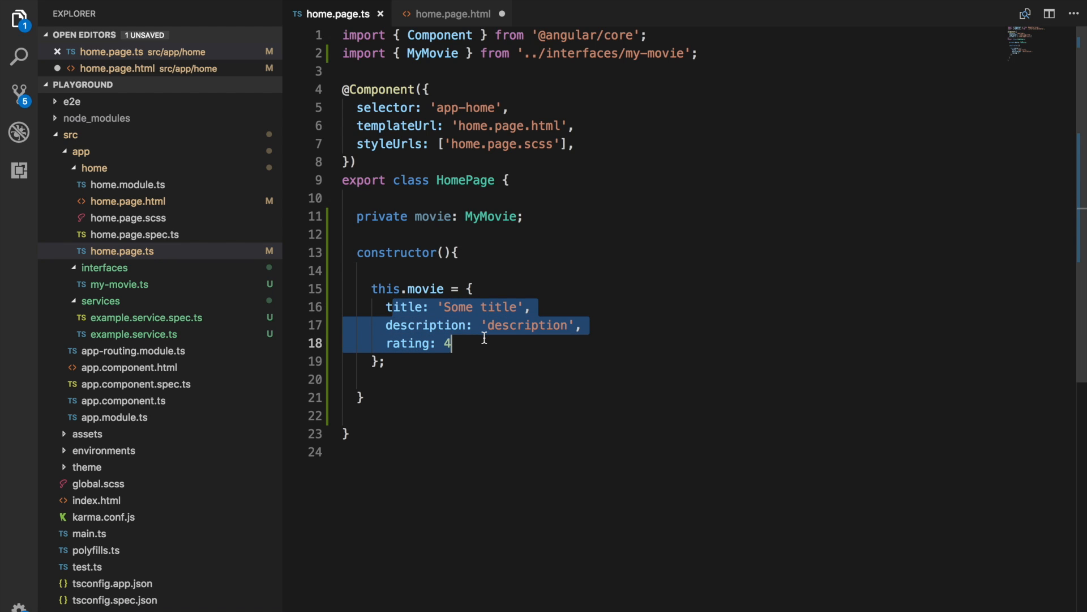
left_click(452, 13)
type("{{i")
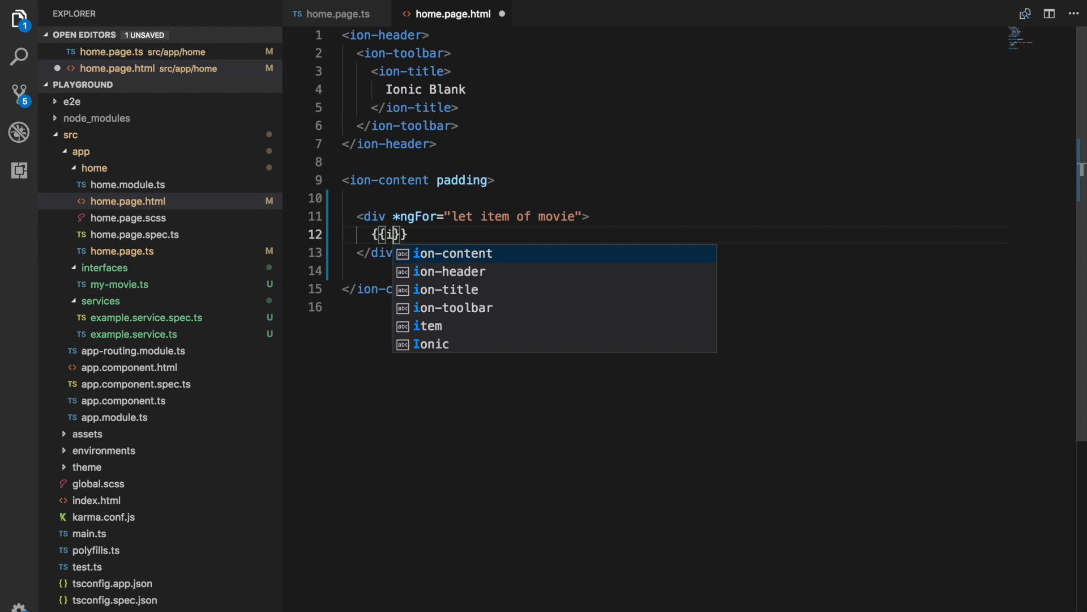
type("te")
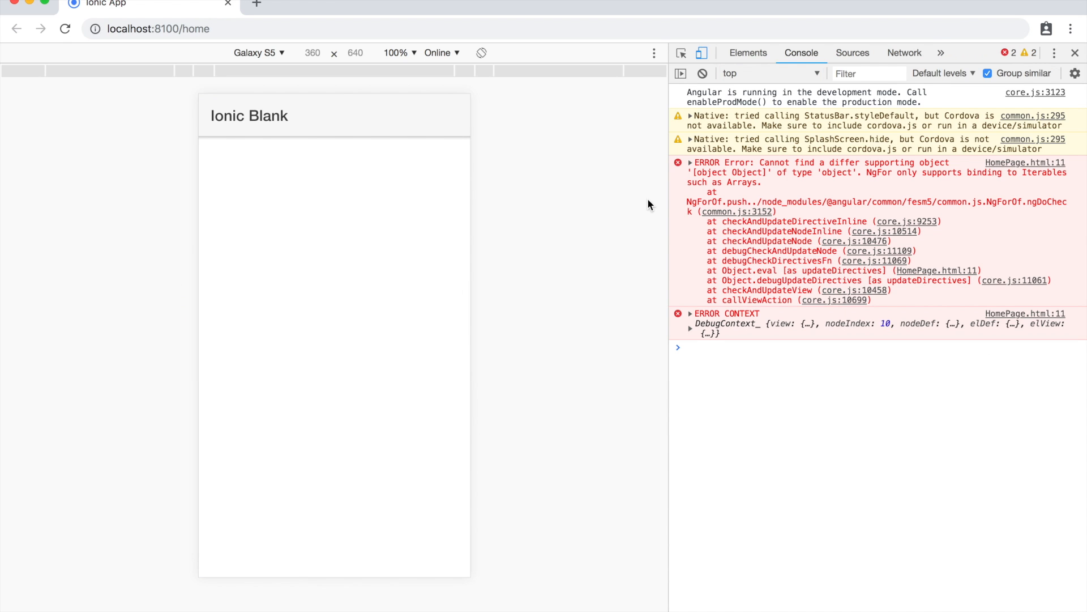
mouse_move(827, 172)
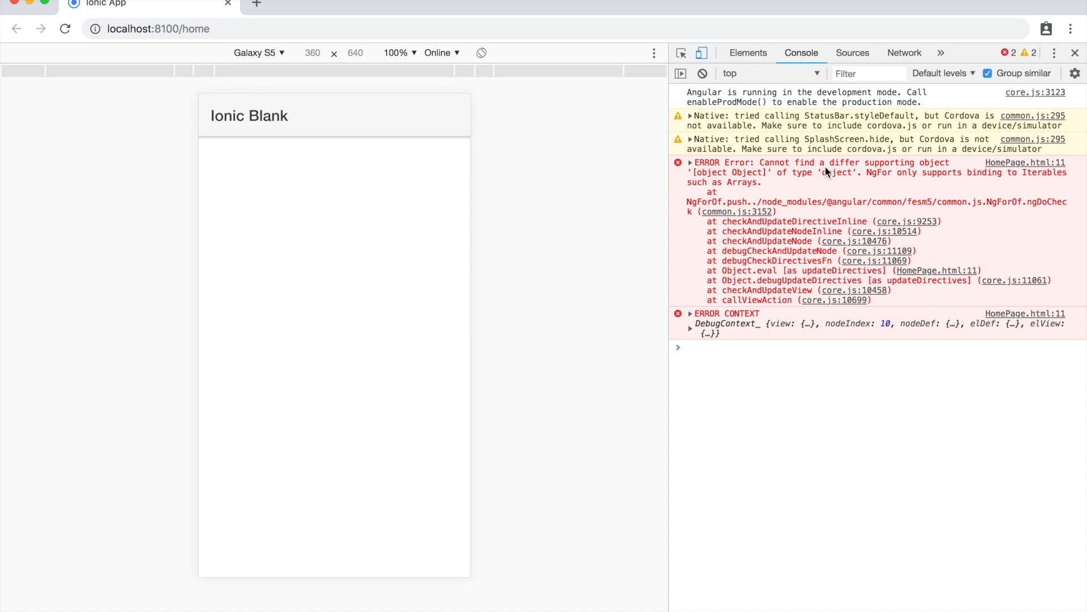
mouse_move(857, 186)
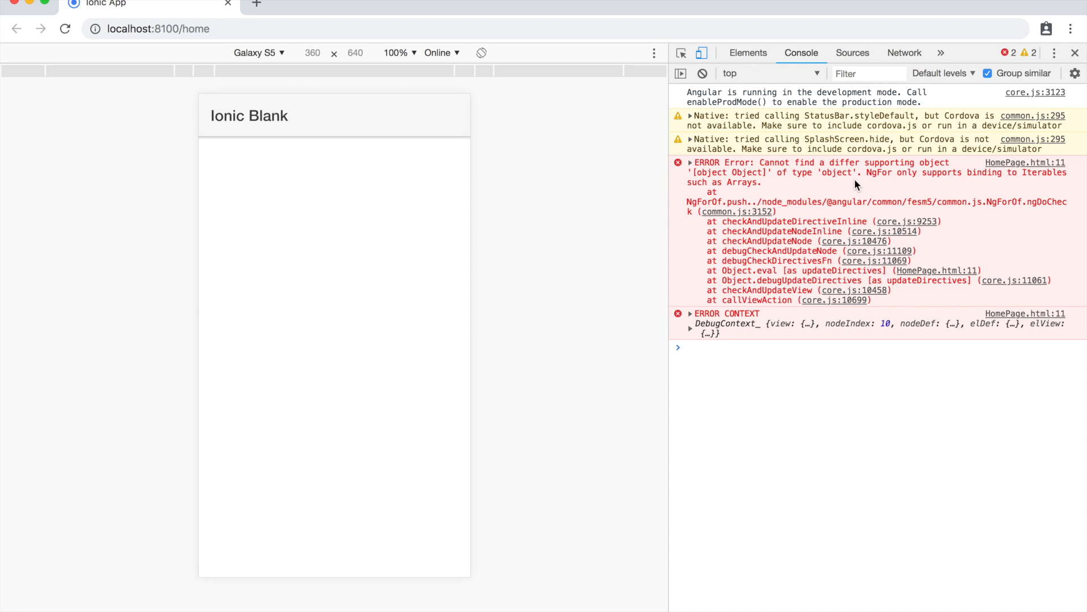
mouse_move(994, 188)
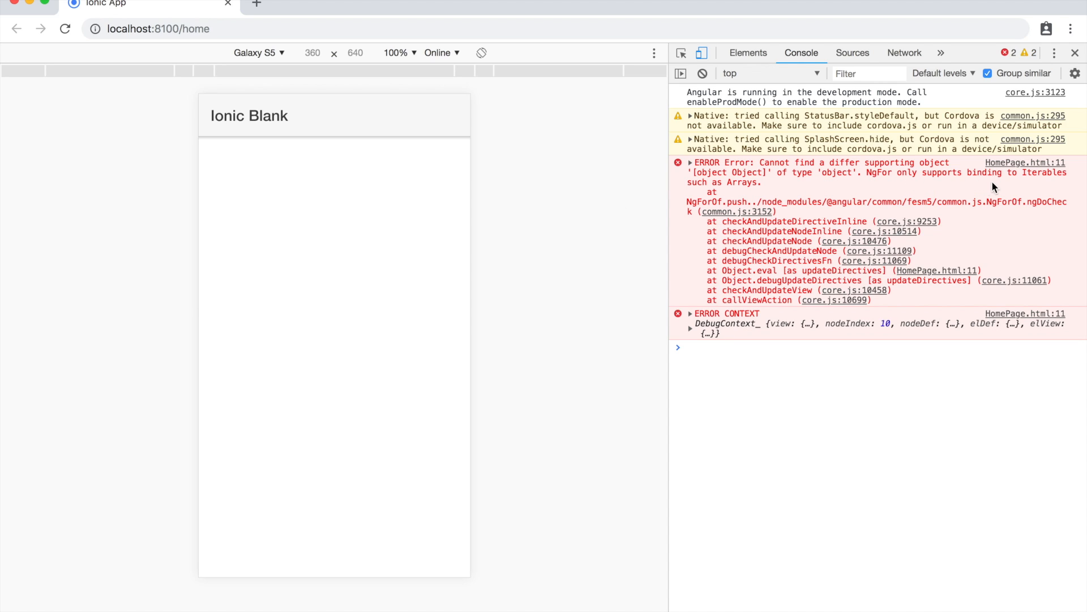
mouse_move(759, 194)
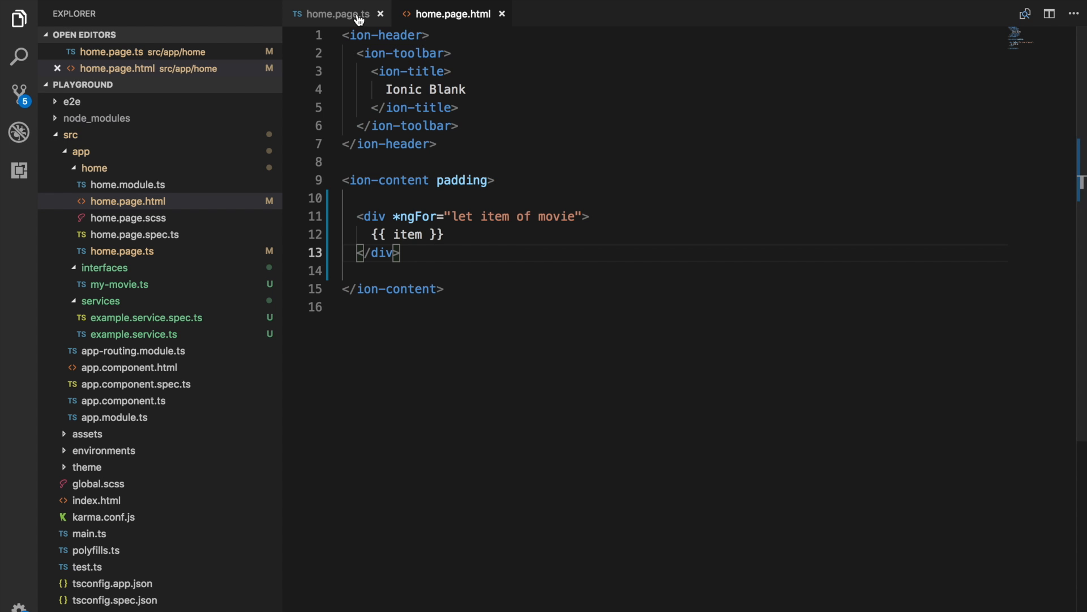
Append | keyvalue to the *ngFor over movie and save the template
left_click(333, 13)
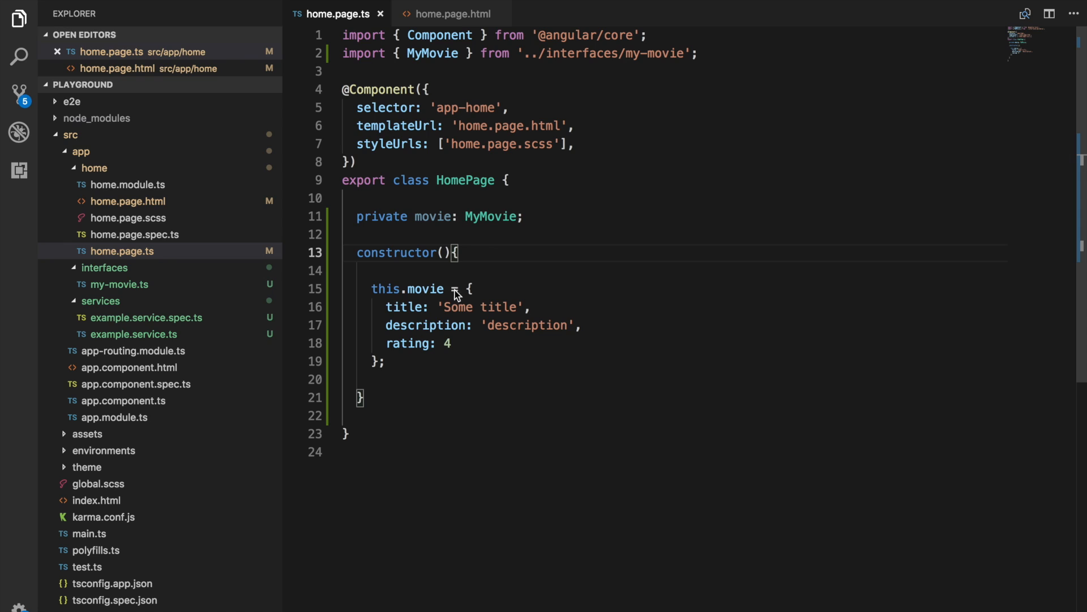
left_click(452, 14)
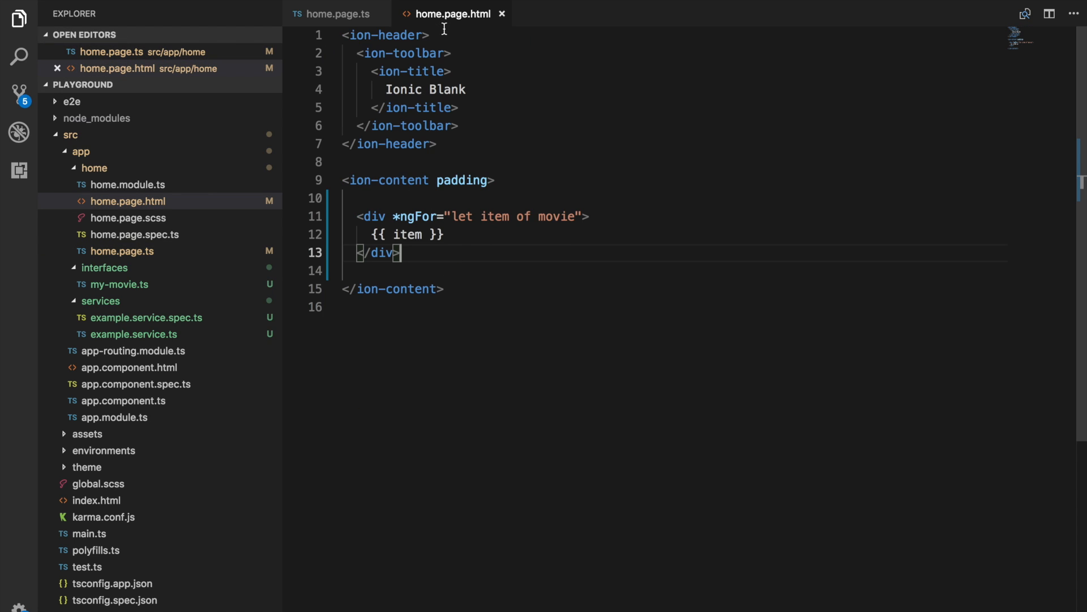
mouse_move(524, 227)
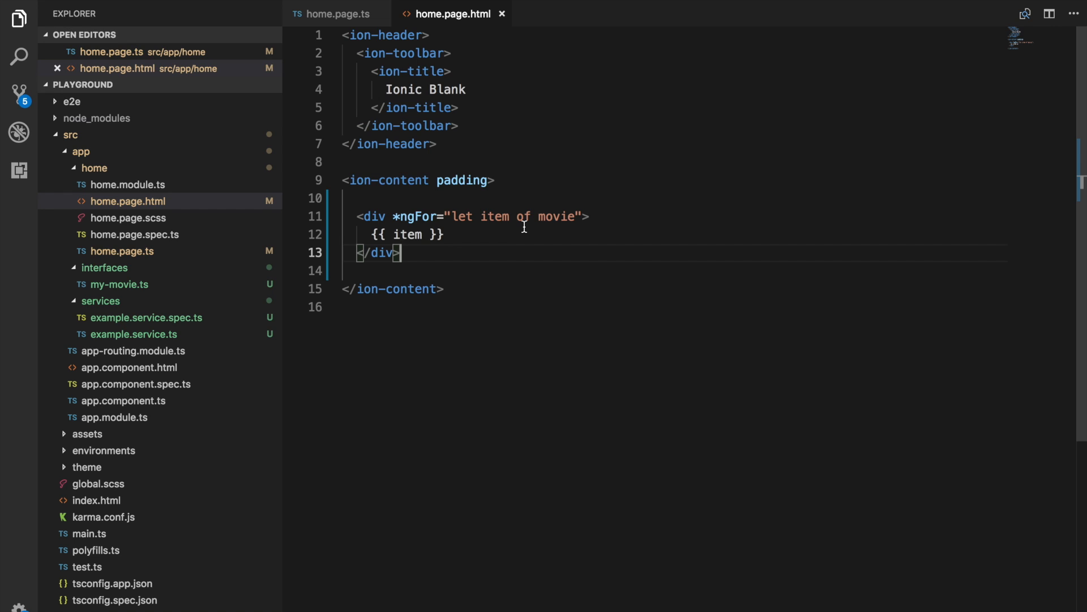
mouse_move(543, 222)
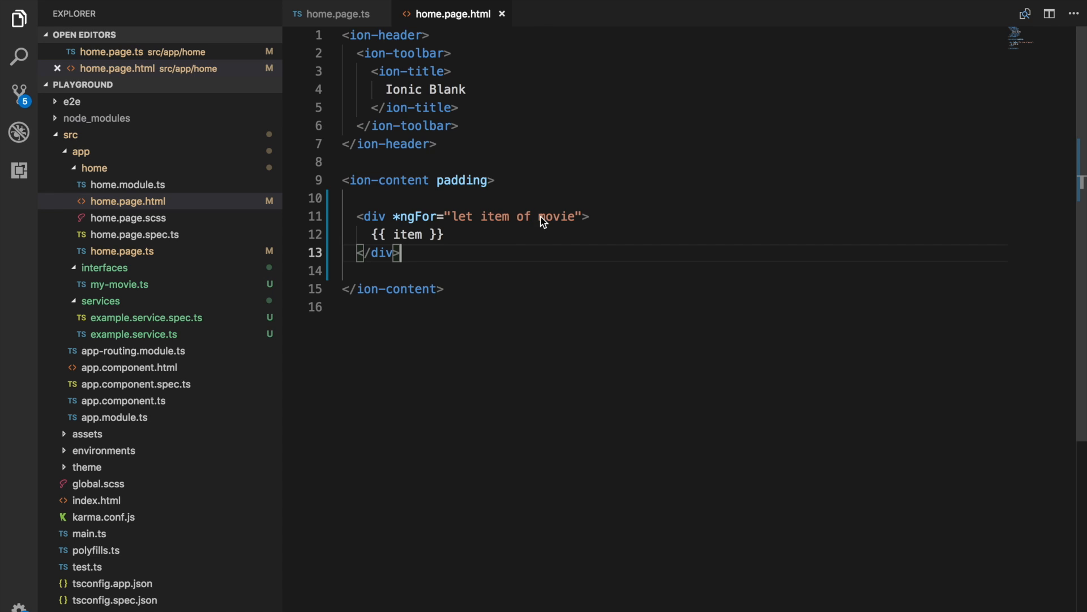
mouse_move(578, 223)
type(" | ")
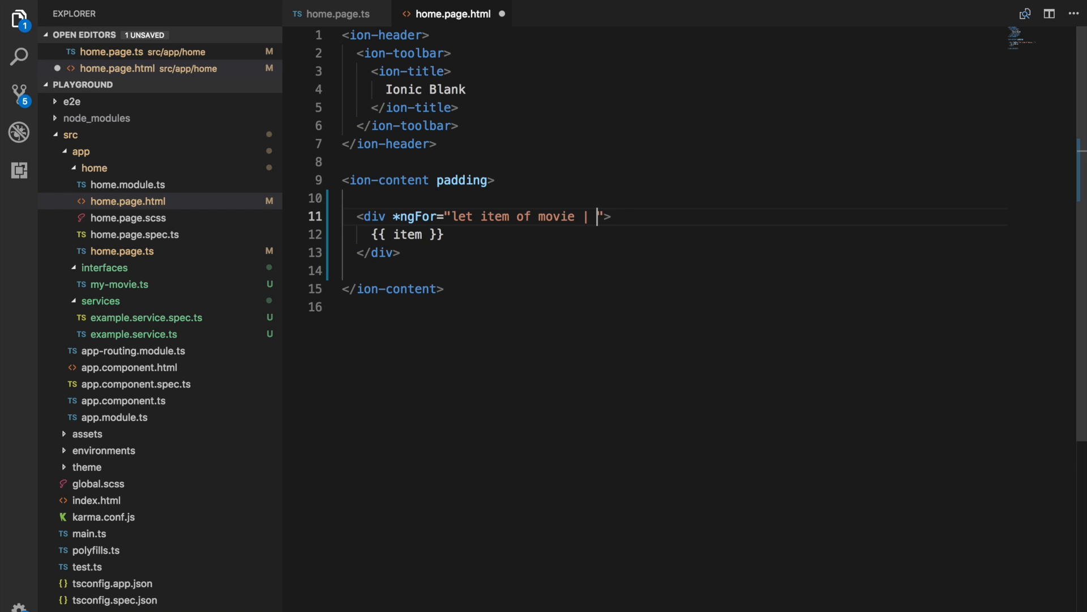
type("keyvalue")
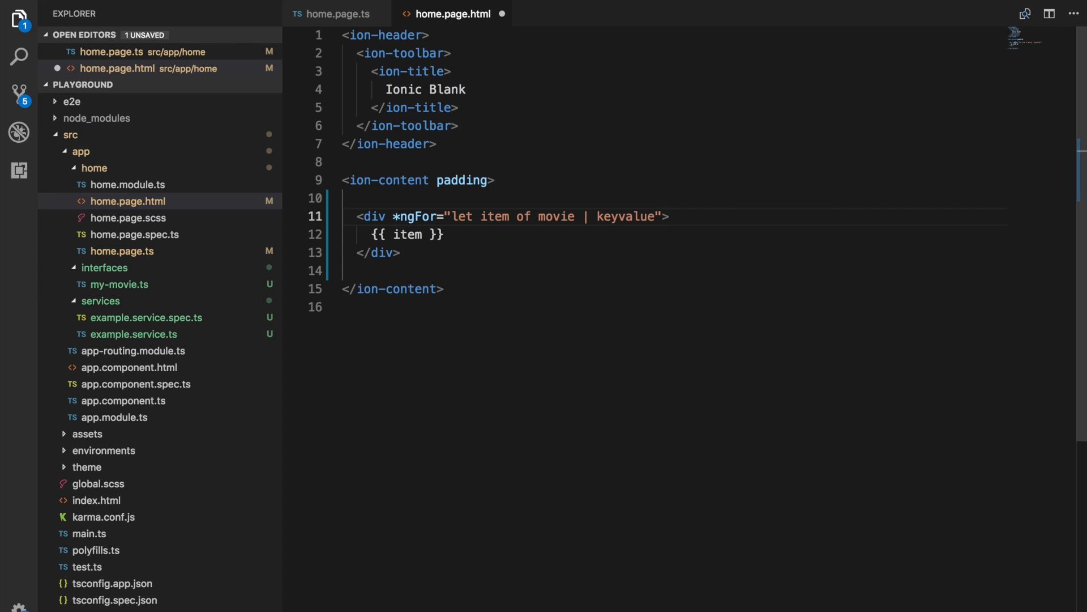
key("ctrl+s")
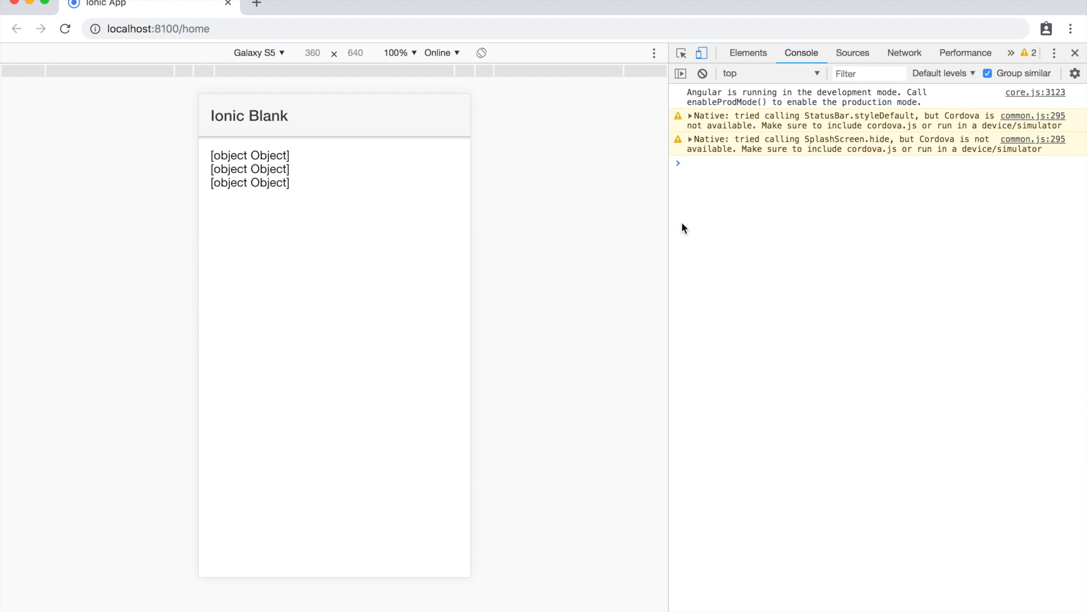
mouse_move(239, 155)
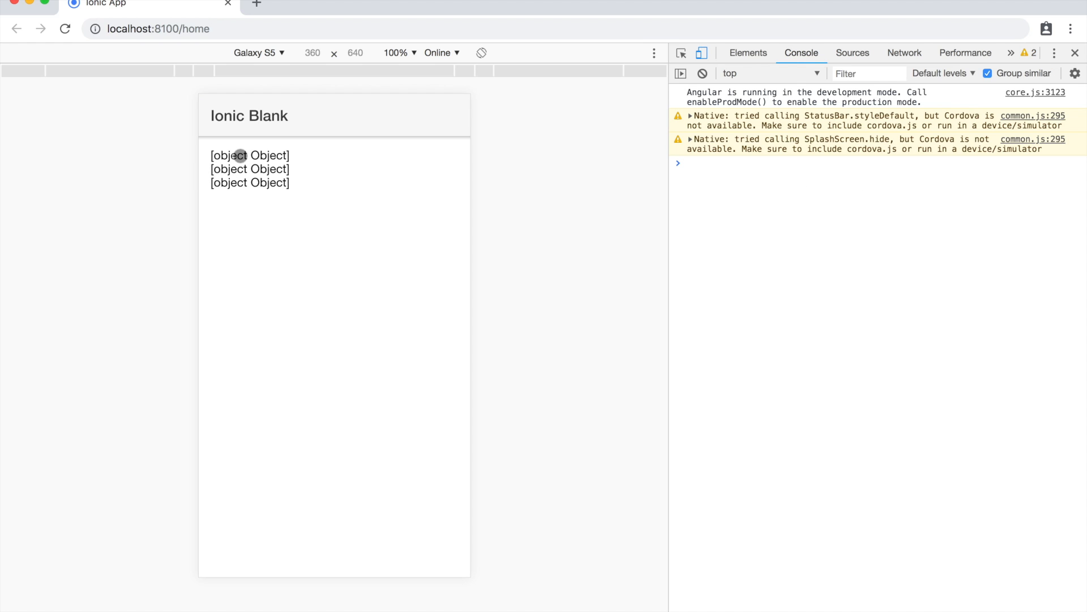
mouse_move(305, 199)
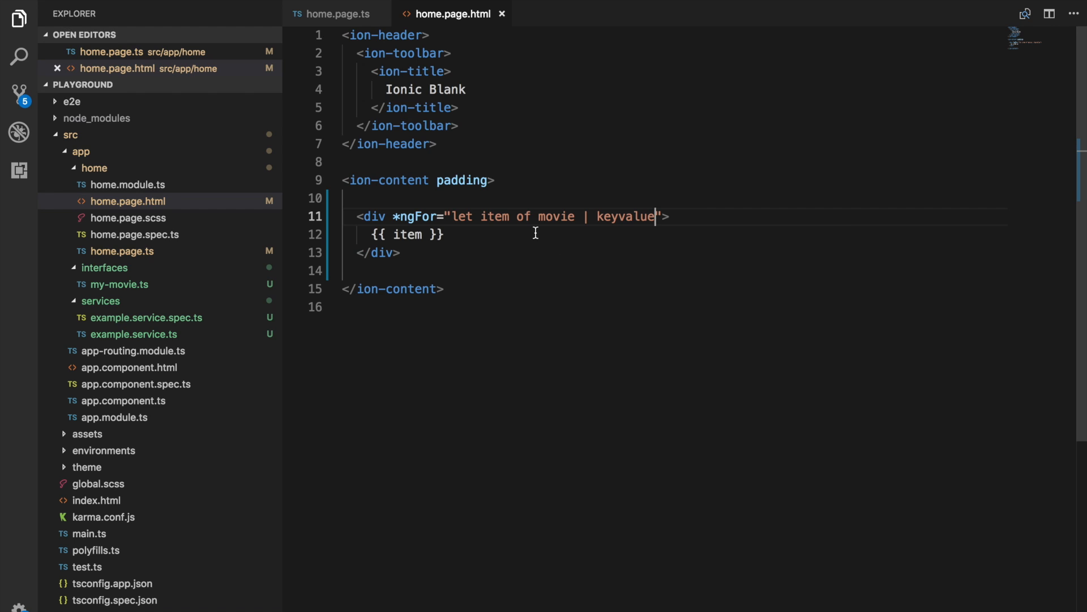
mouse_move(493, 217)
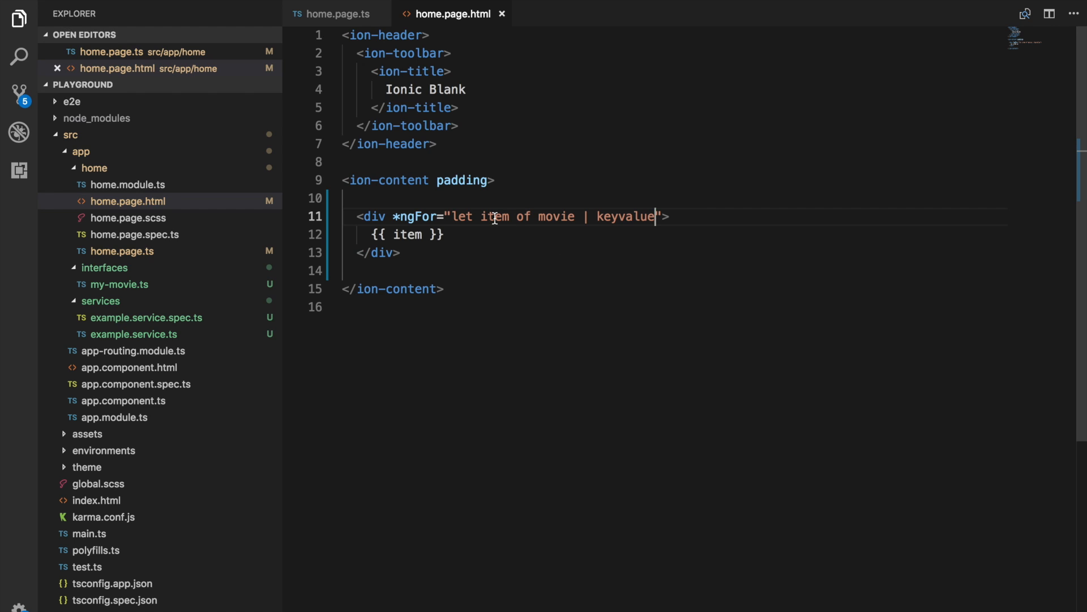
Render item.key in an <h2> heading and item.value in a <p> below it
type("<h2>")
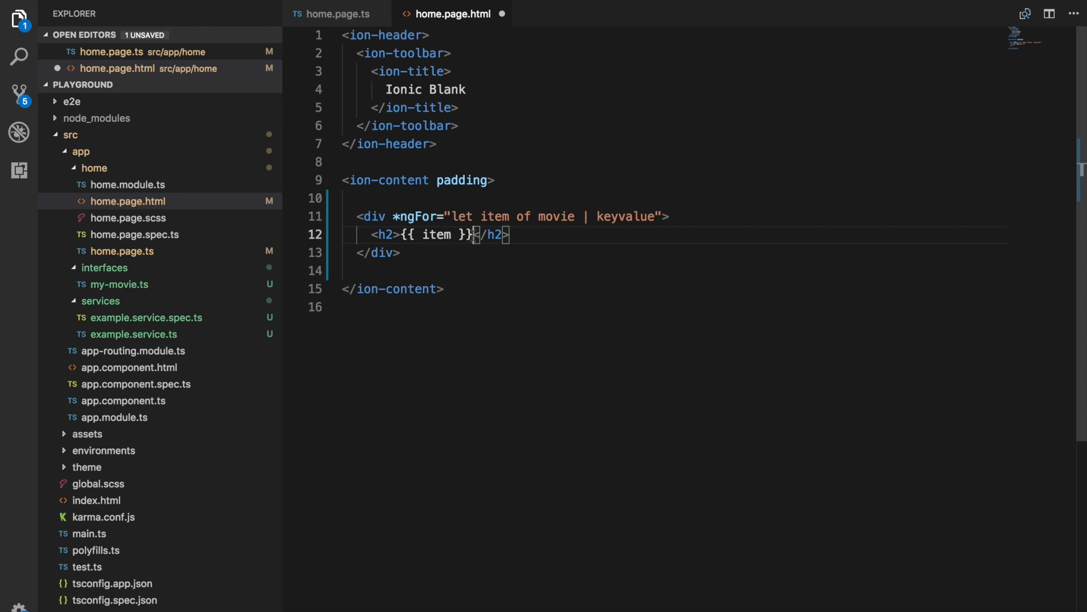
type(".key")
type("<p>{</p>")
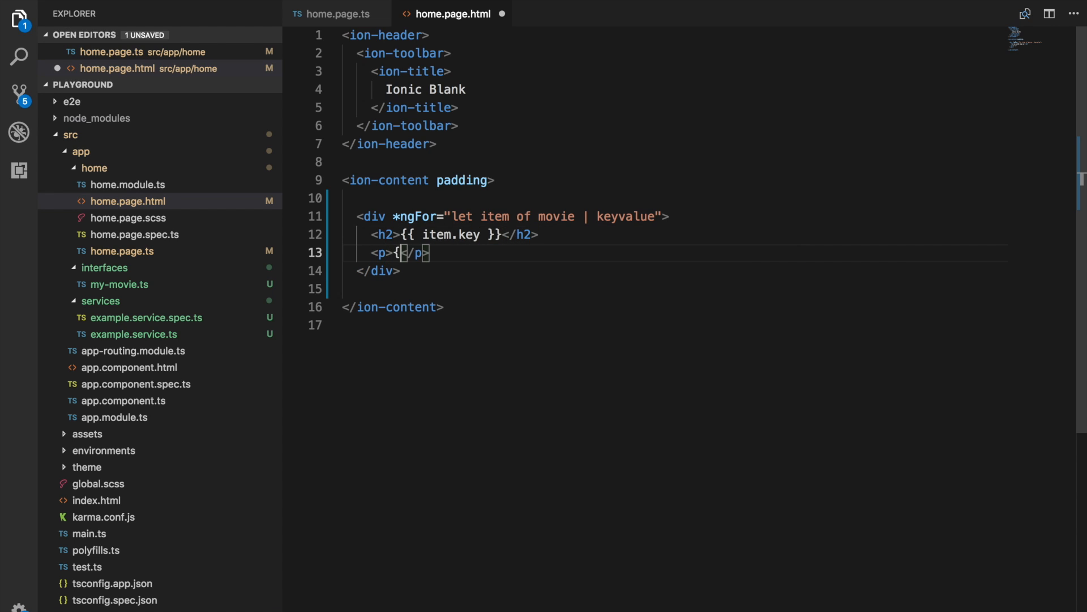
type("{ item.val")
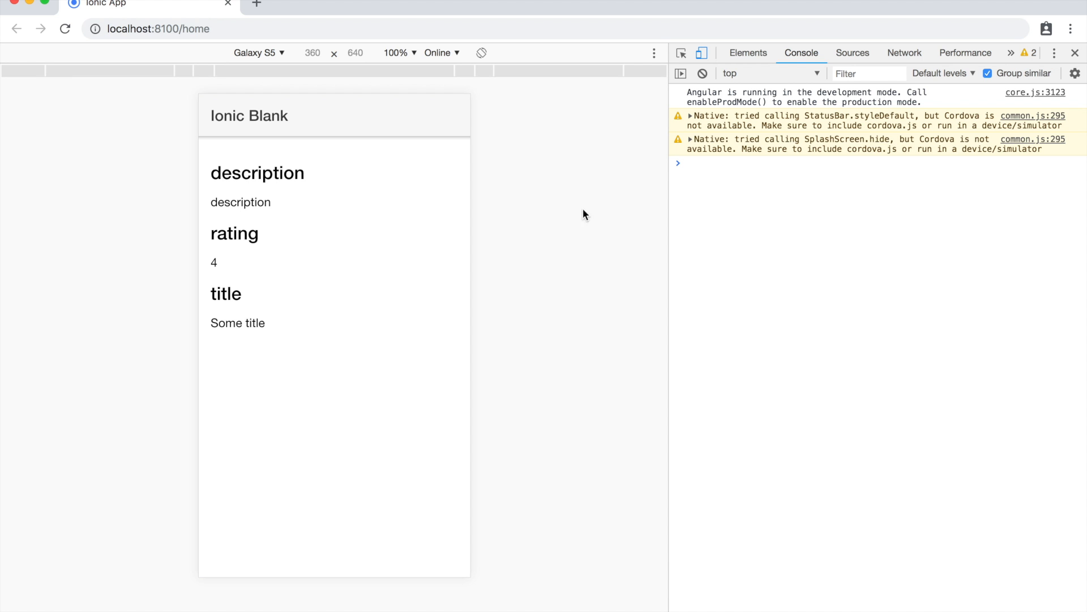
Review the Chrome preview listing description, rating and title with their values
left_click(366, 193)
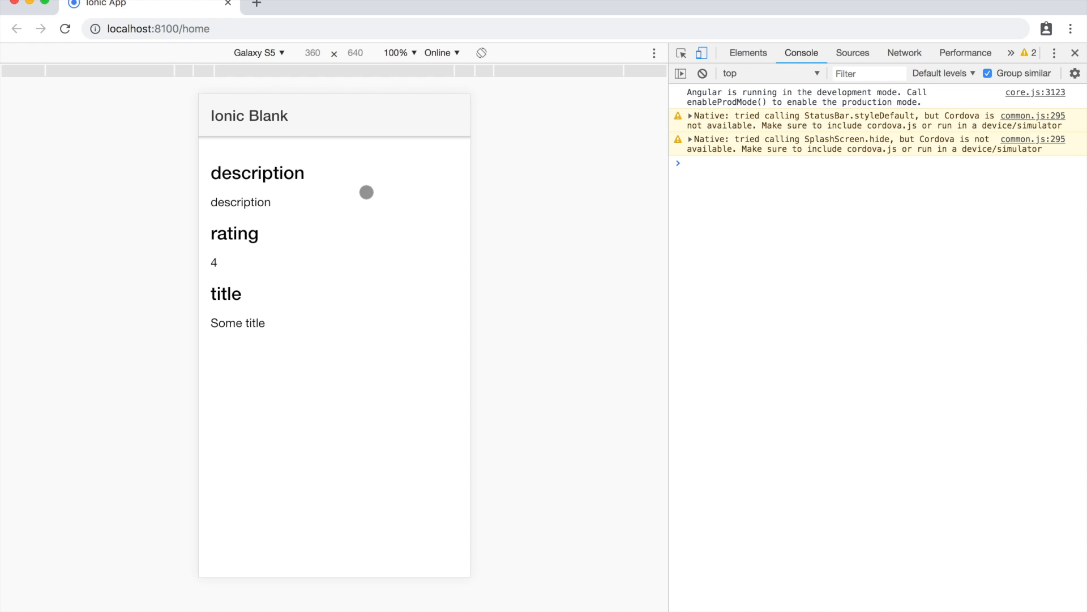
mouse_move(376, 188)
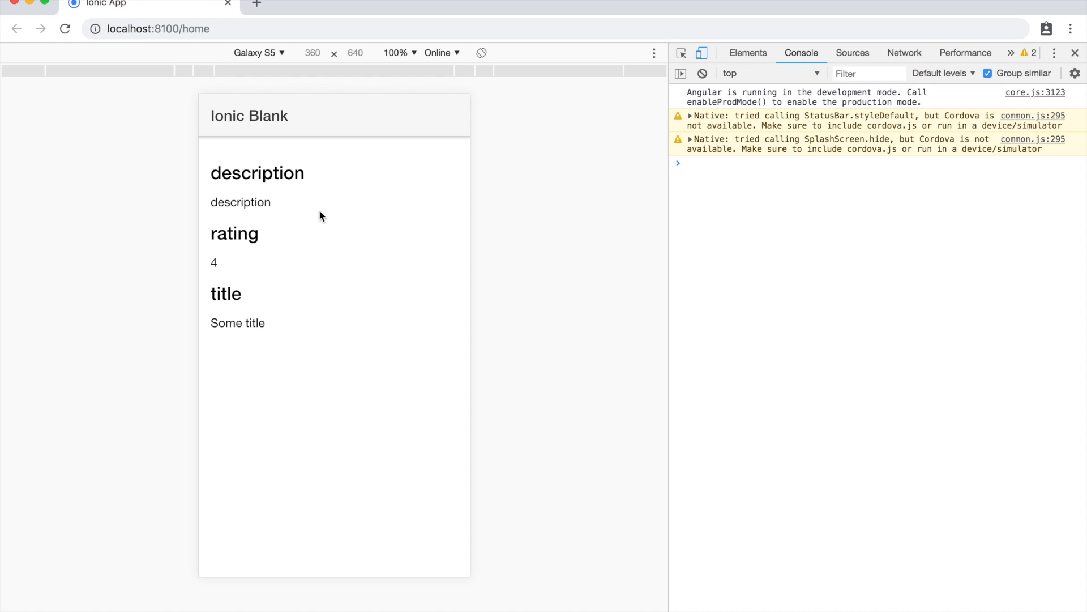
mouse_move(316, 179)
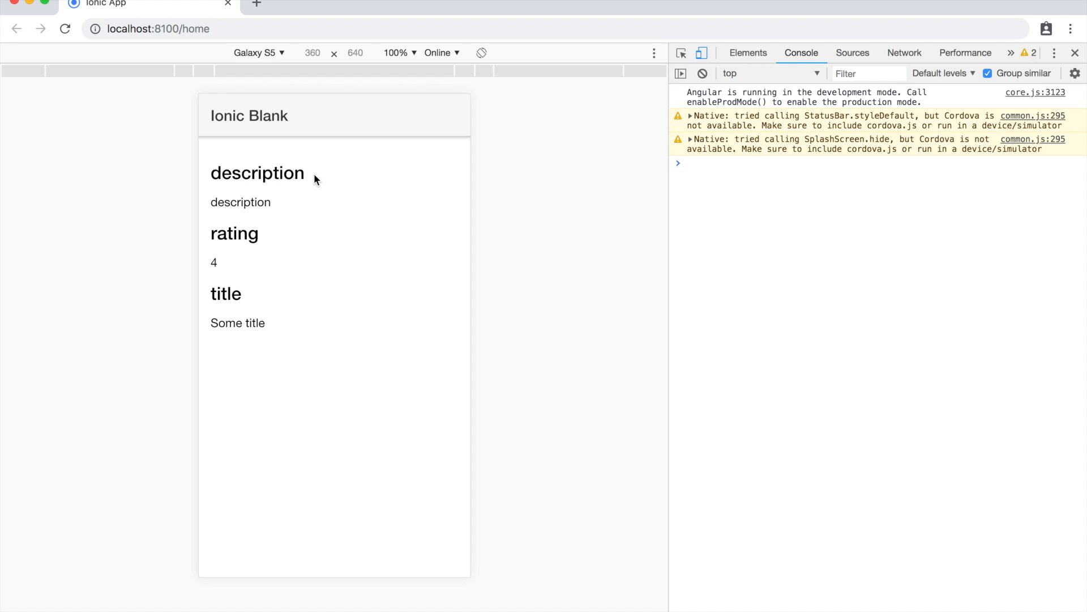
mouse_move(264, 239)
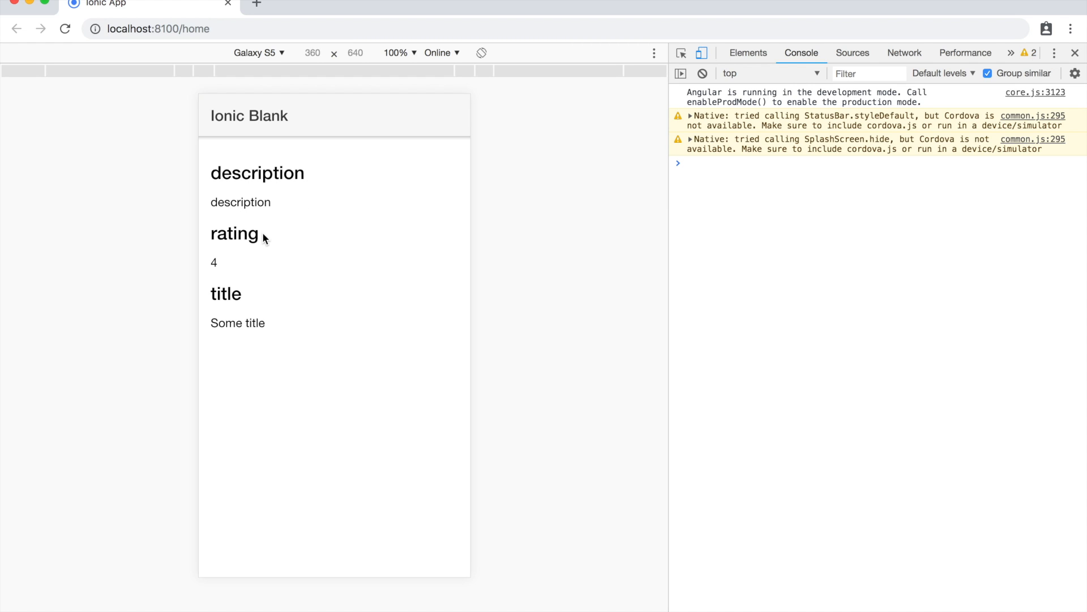
mouse_move(256, 306)
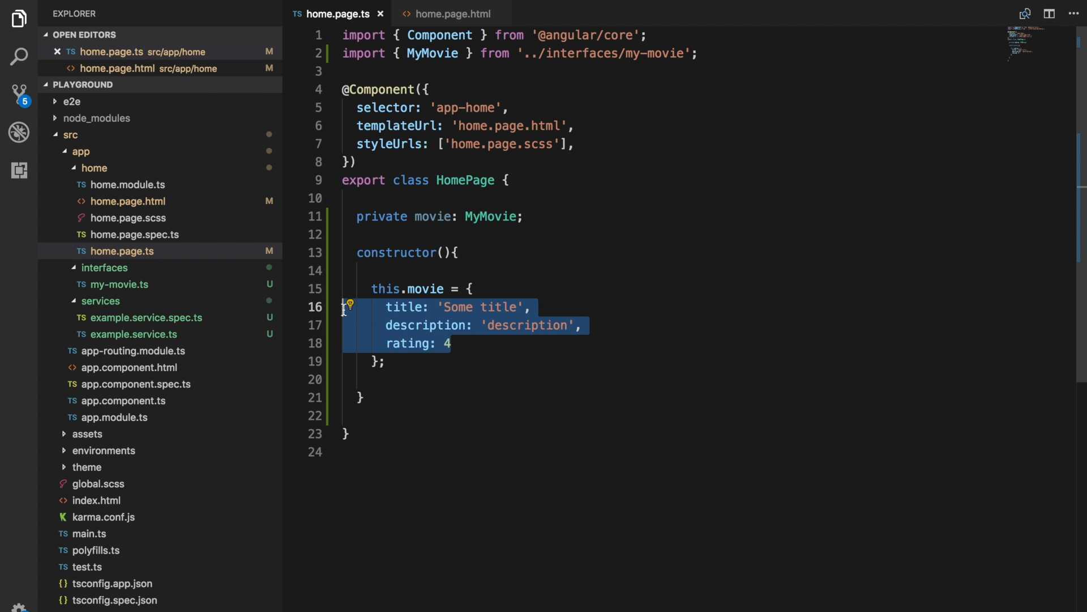
Return to home.page.html showing the item.key headings and item.value paragraphs
left_click(452, 14)
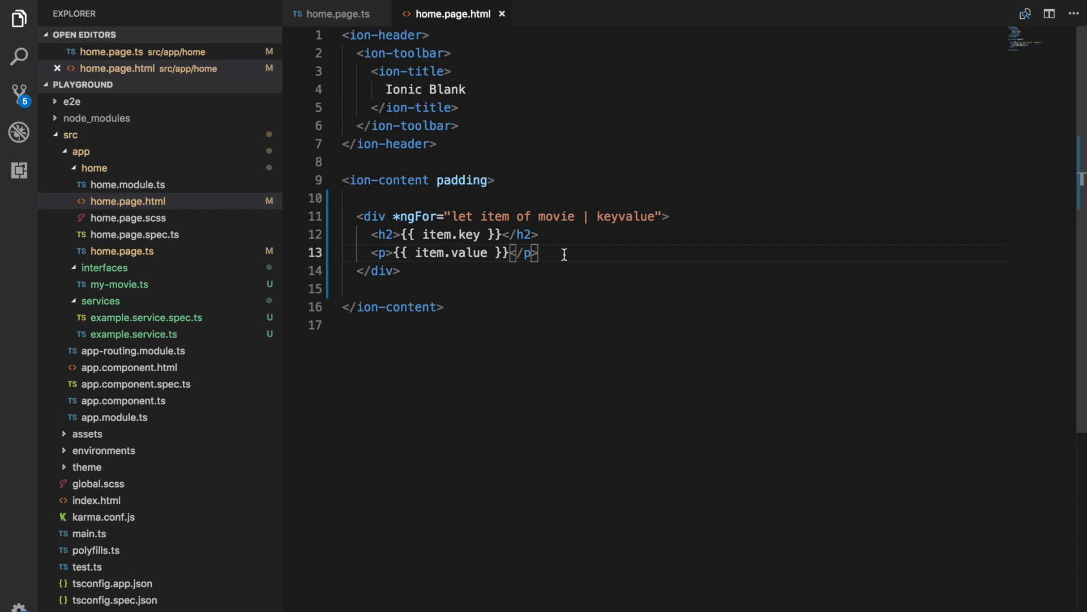